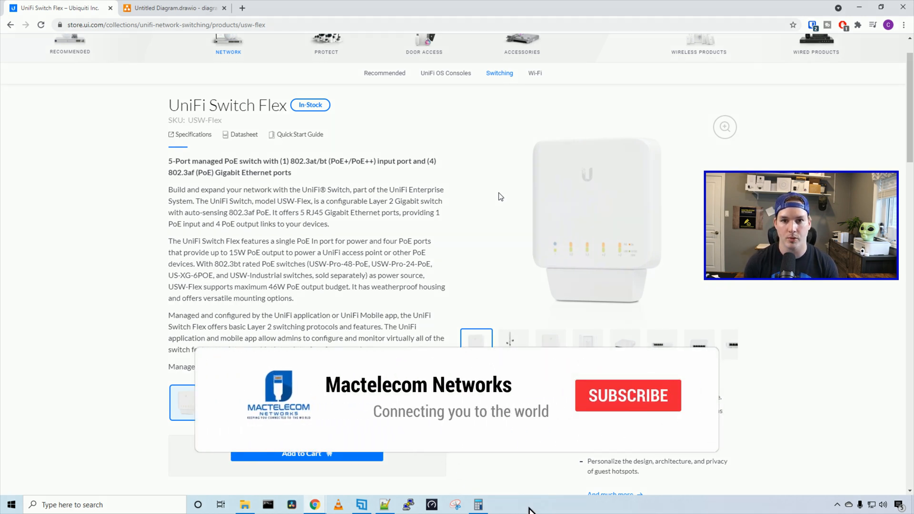
- Show the Garage box in Untitled Diagram.drawio, with the switch feeding four cameras
left_click(628, 396)
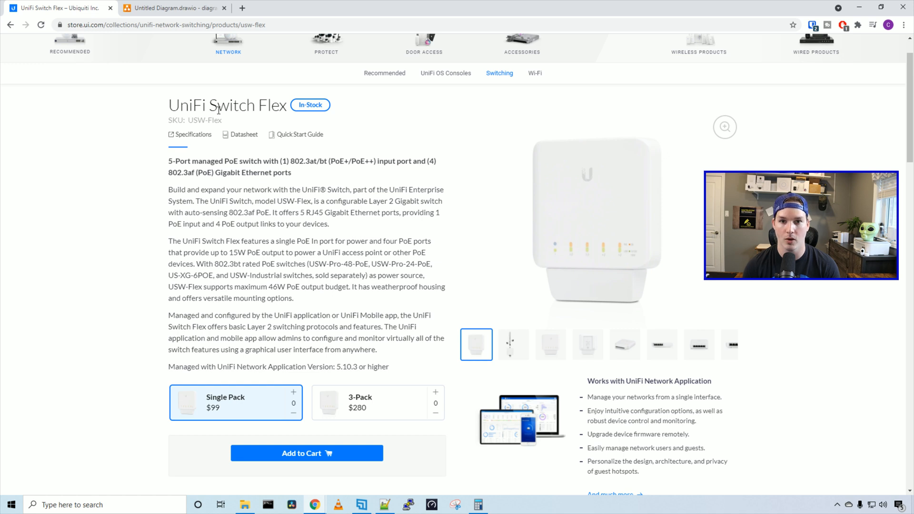
mouse_move(352, 99)
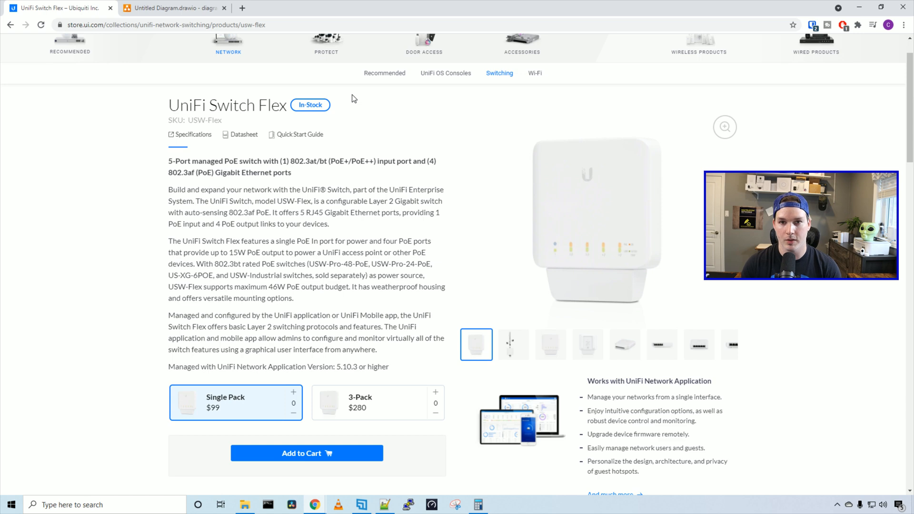
left_click(179, 8)
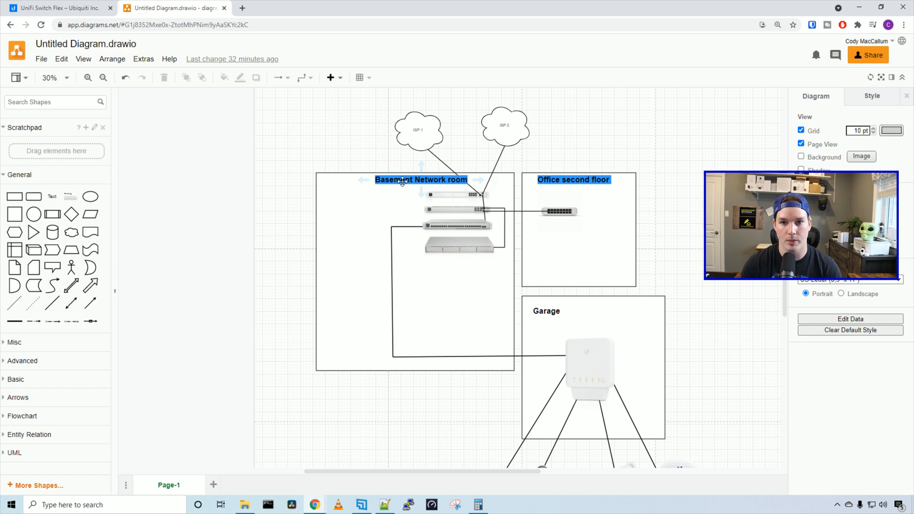
scroll("down", 3)
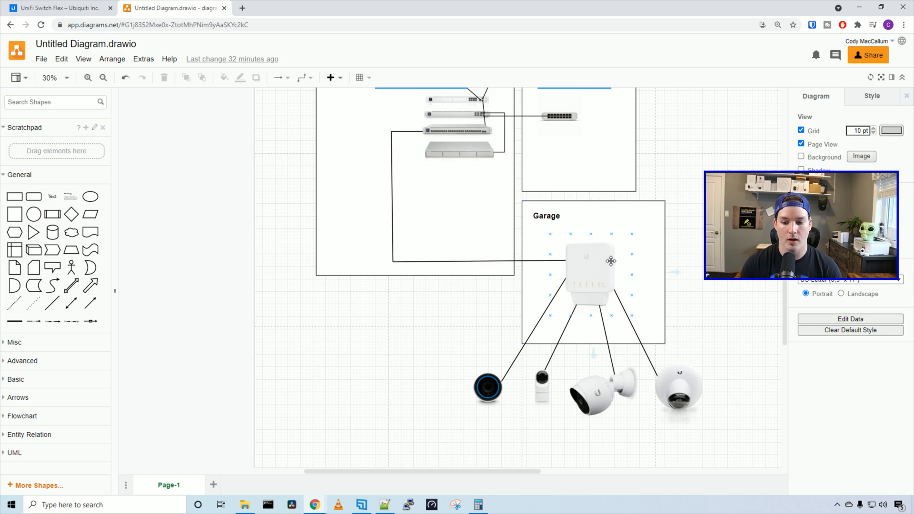
left_click(673, 261)
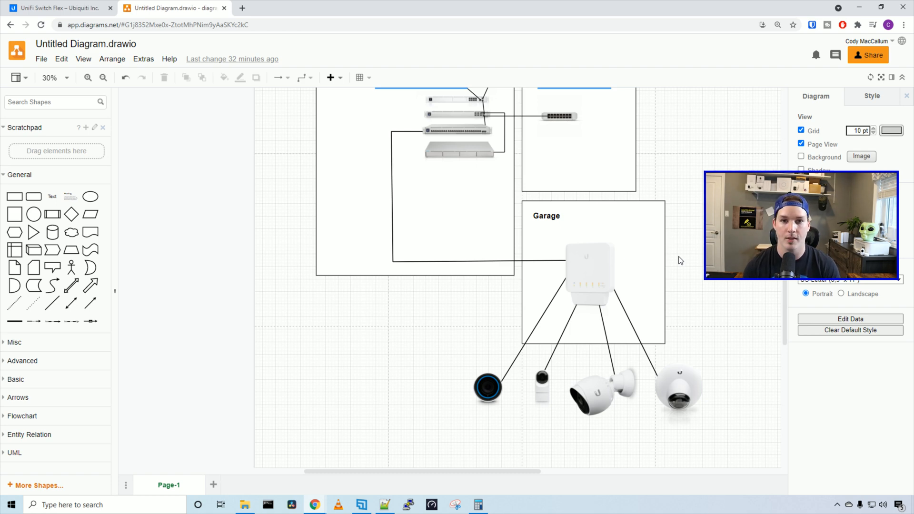
left_click(57, 8)
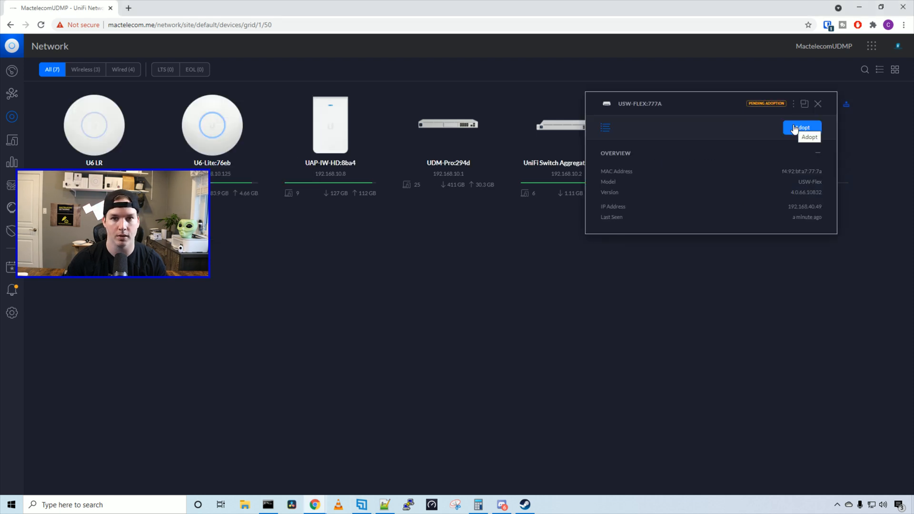
- Adopt the pending USW-FLEX:777A switch until it shows Connected
left_click(802, 128)
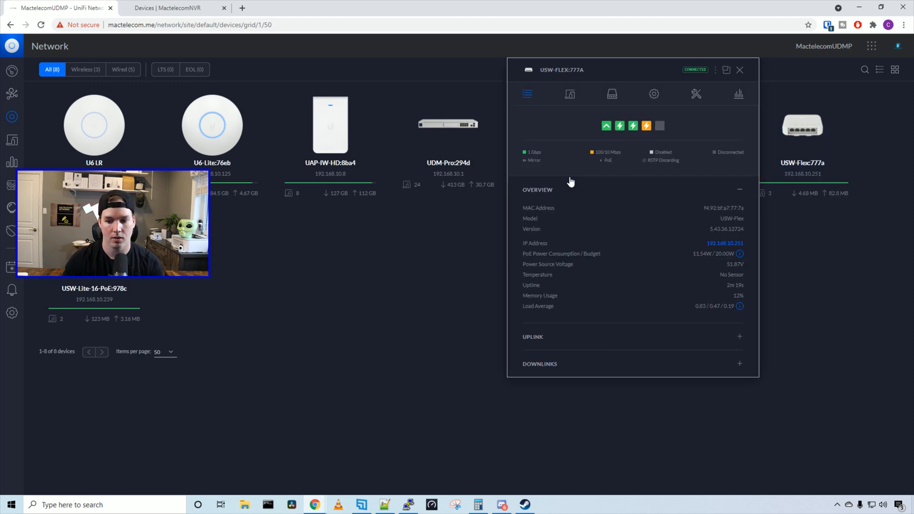
mouse_move(573, 187)
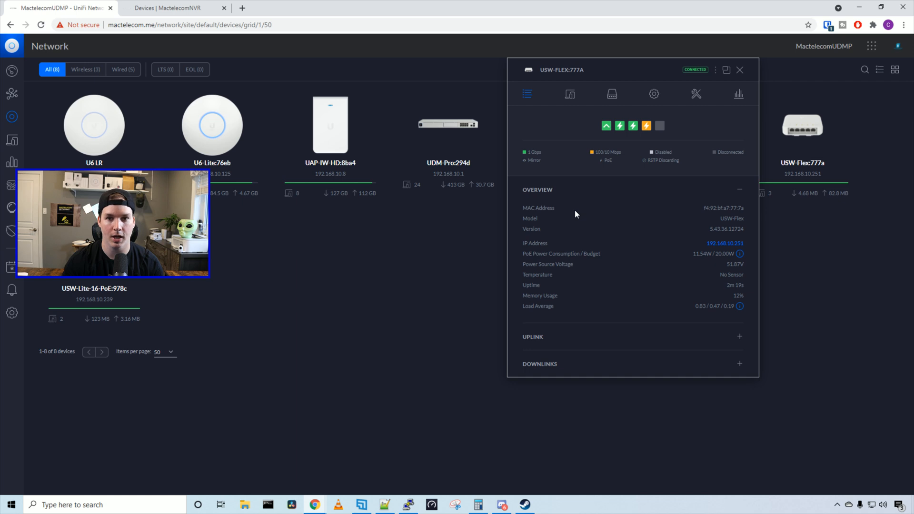
mouse_move(563, 252)
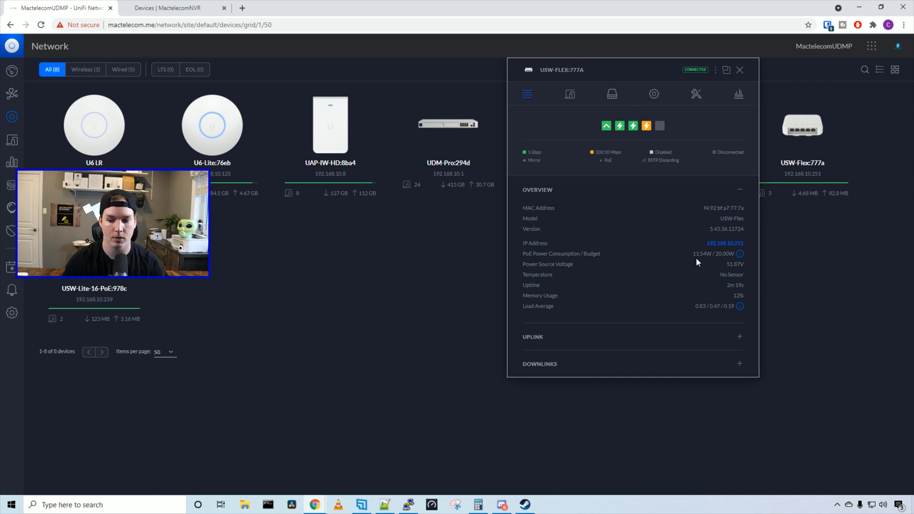
mouse_move(702, 262)
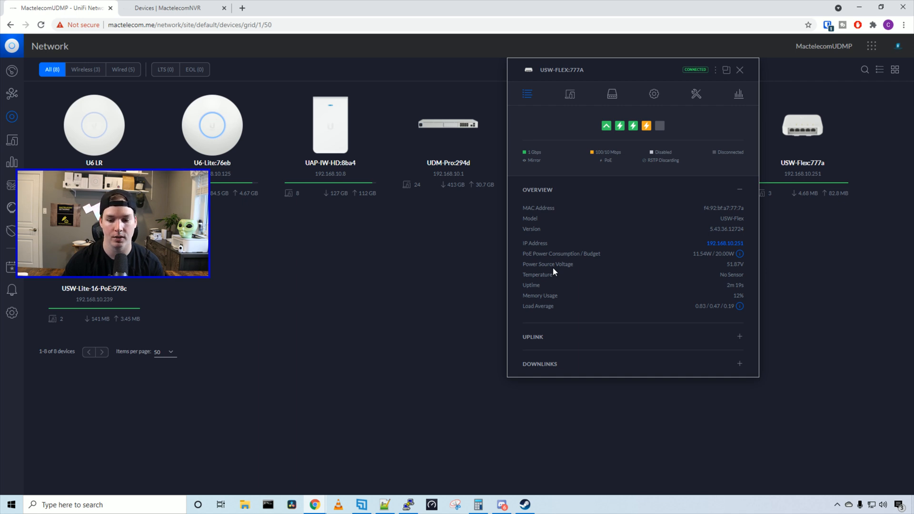
mouse_move(557, 280)
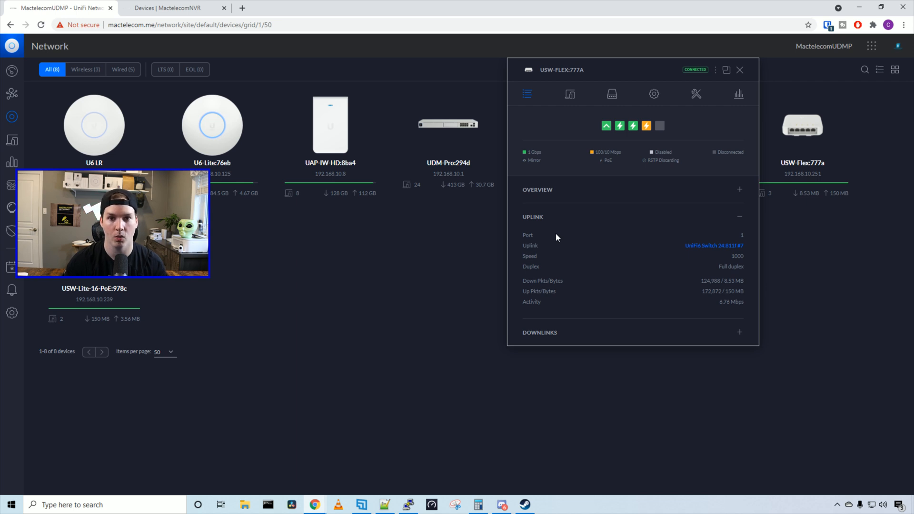
mouse_move(606, 257)
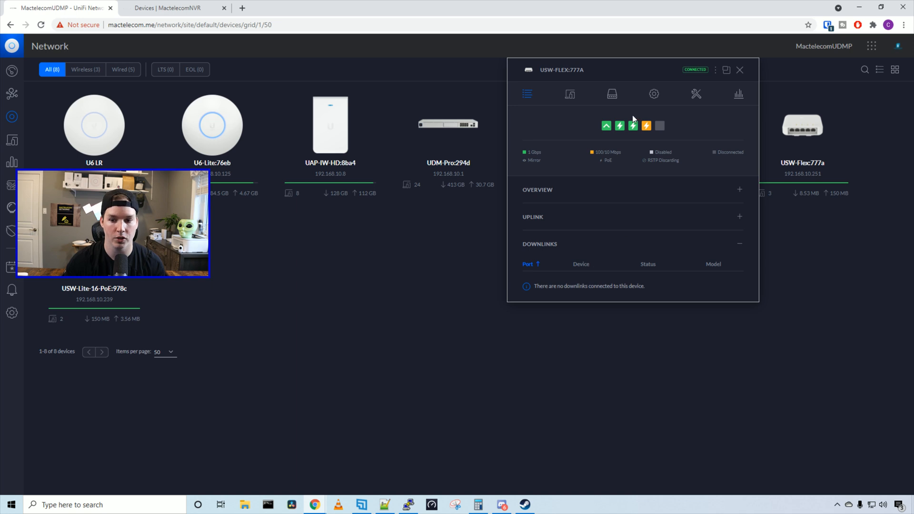
- List the switch's clients, showing its three connected cameras
left_click(570, 93)
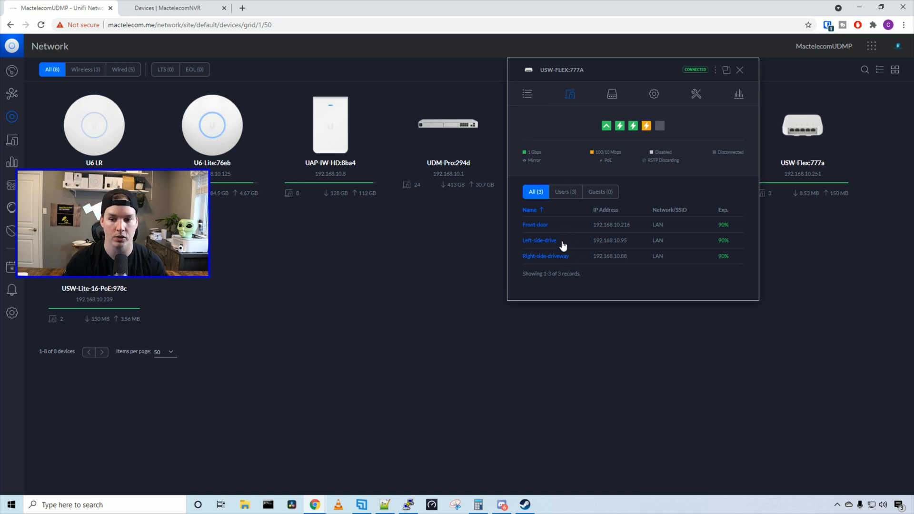
- Bulk-edit ports 2, 3 and 4, choosing the MactelecomCamera (40) port profile
left_click(612, 94)
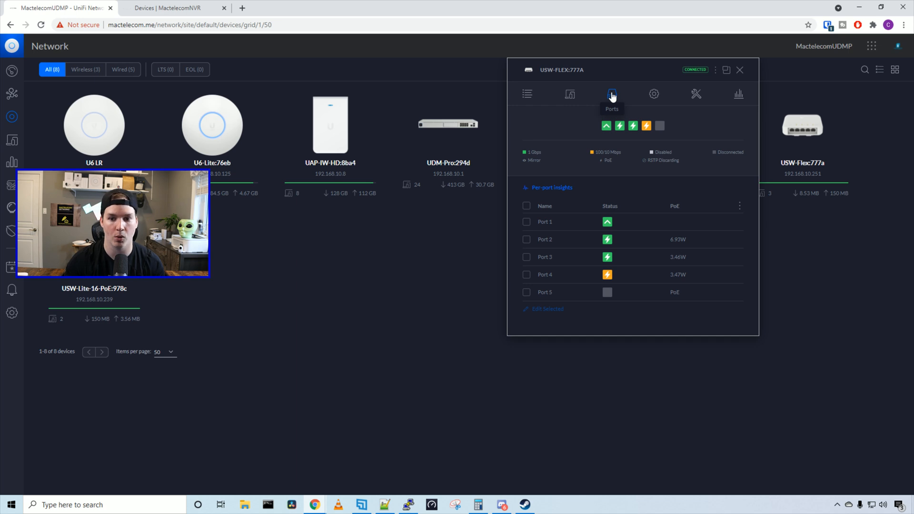
mouse_move(646, 212)
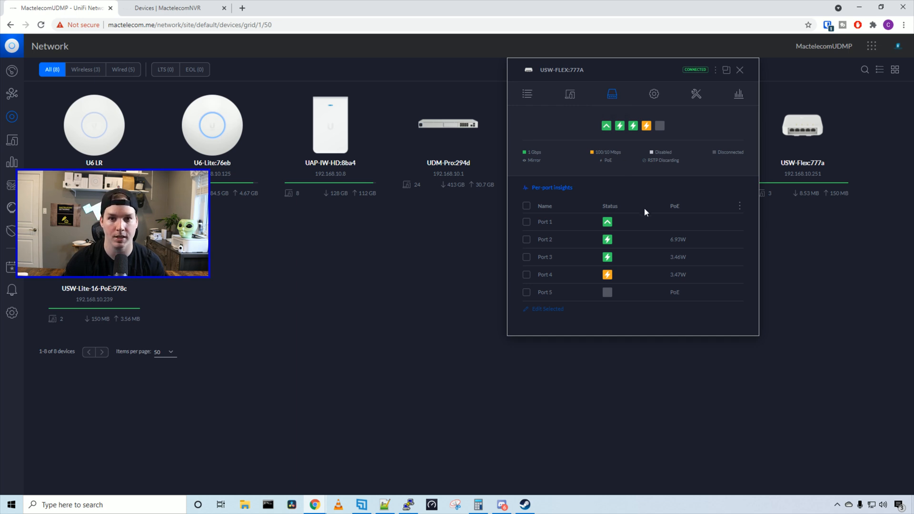
mouse_move(622, 240)
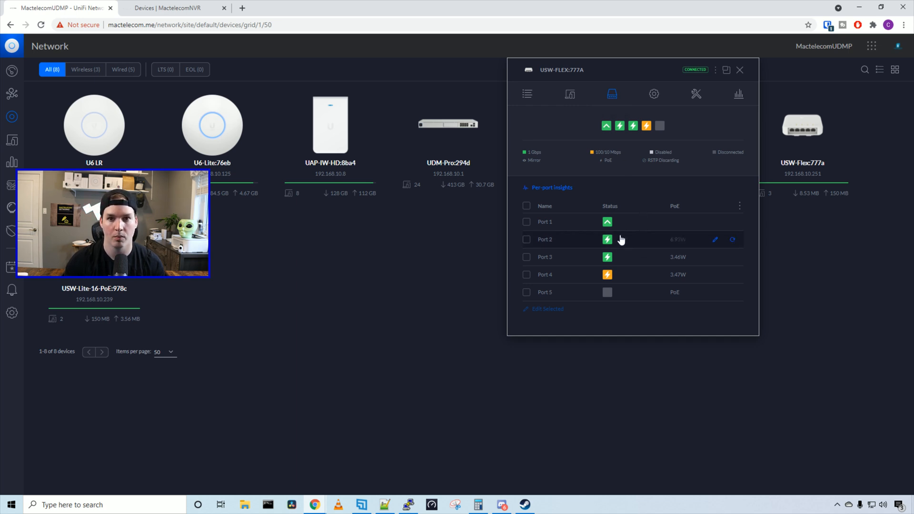
mouse_move(628, 286)
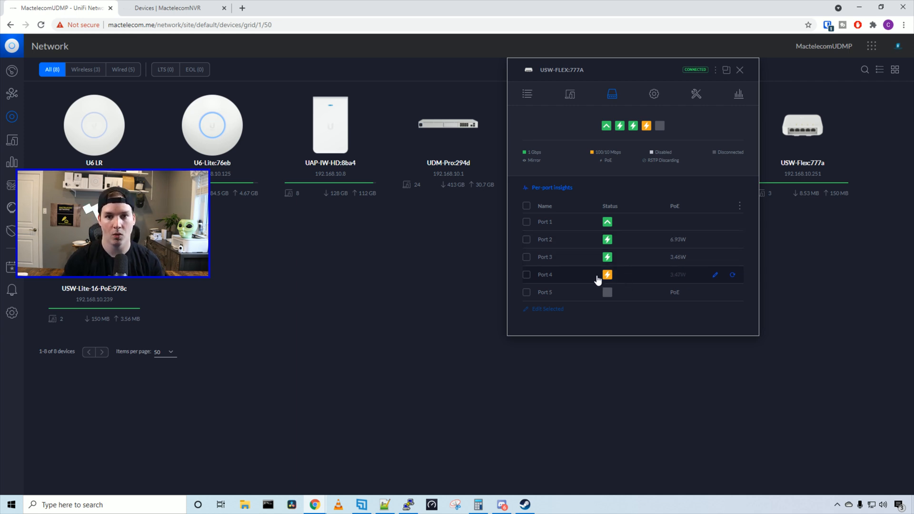
mouse_move(608, 240)
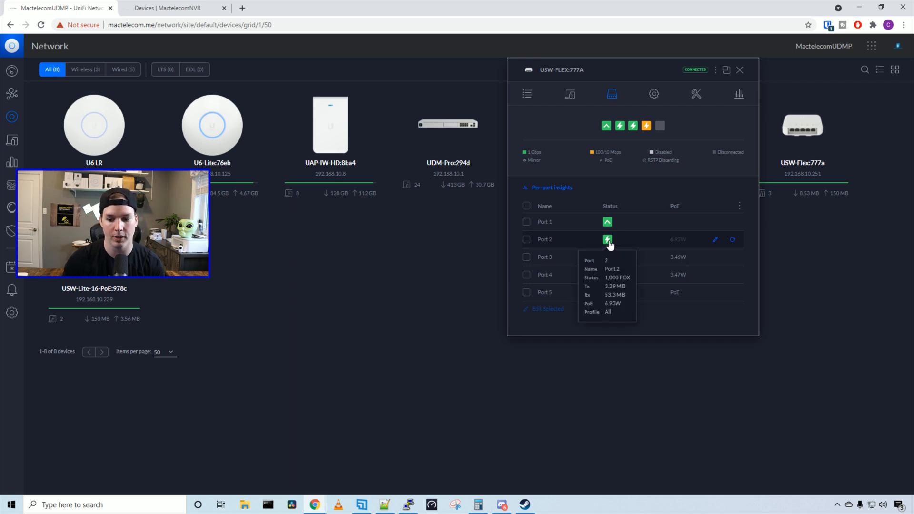
left_click(526, 240)
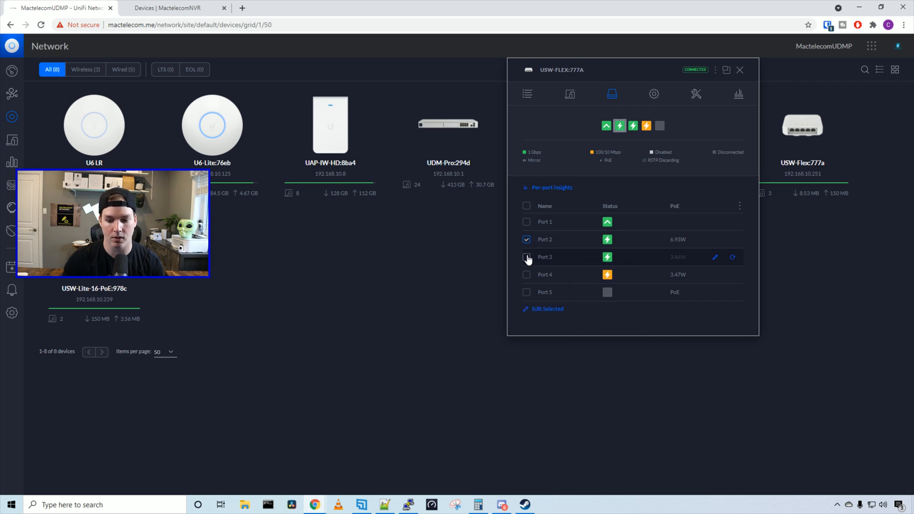
left_click(527, 257)
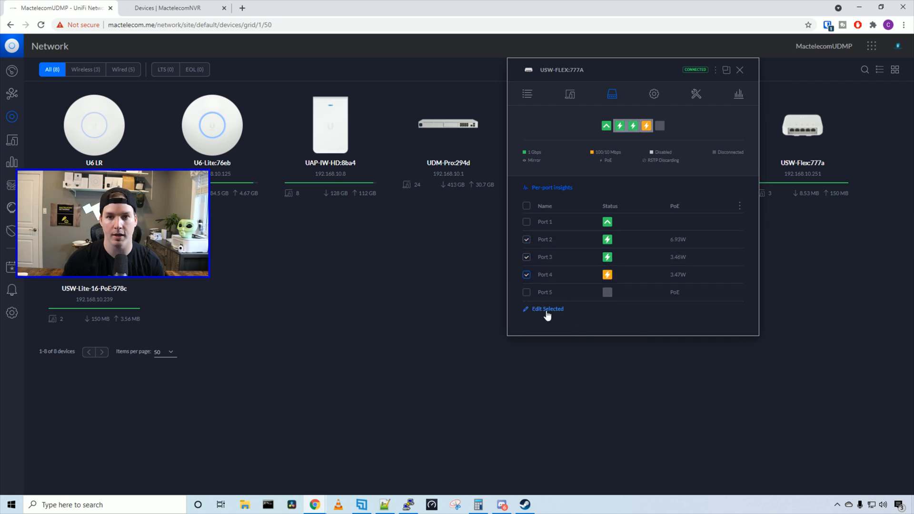
left_click(548, 309)
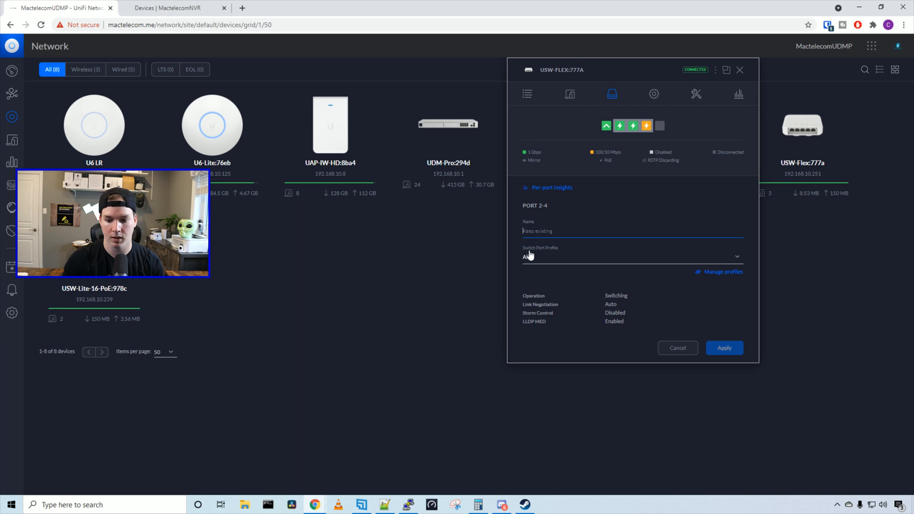
left_click(633, 257)
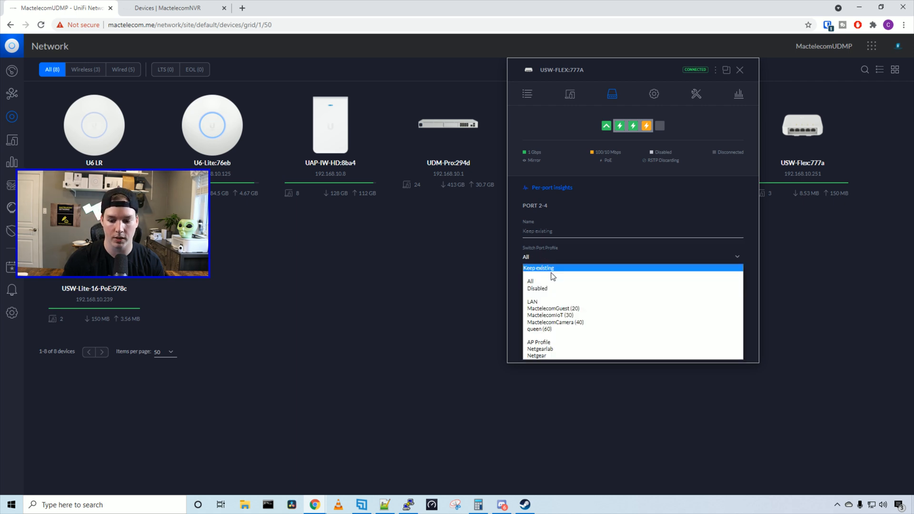
mouse_move(558, 323)
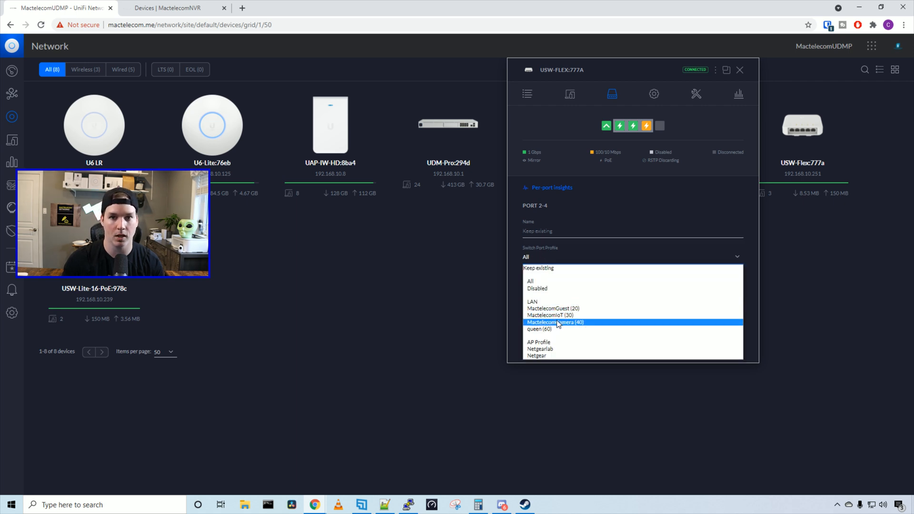
left_click(555, 322)
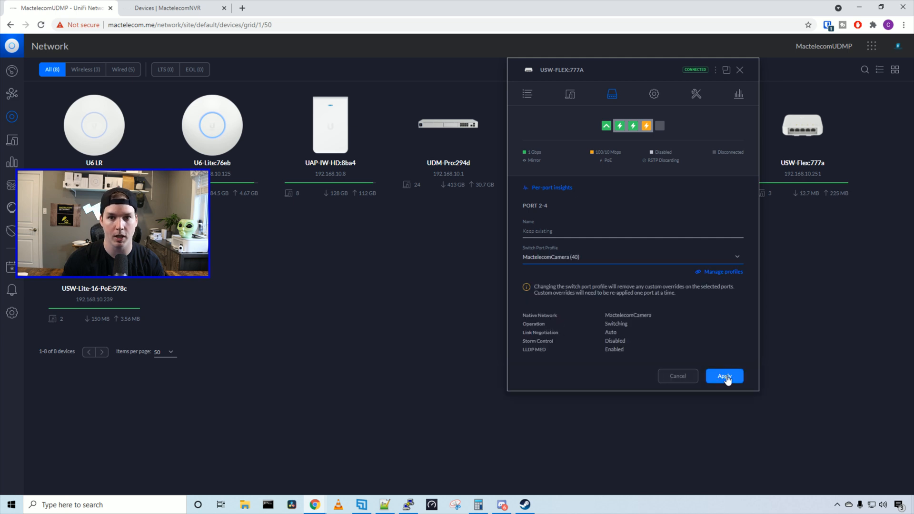
- Apply the camera profile to ports 2–4 and set the device alias to 'Camera Switch'
left_click(725, 376)
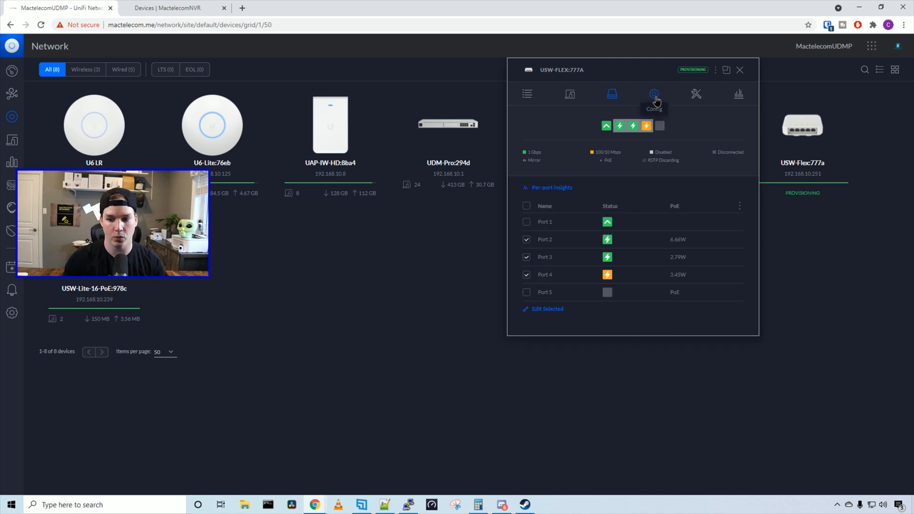
left_click(654, 94)
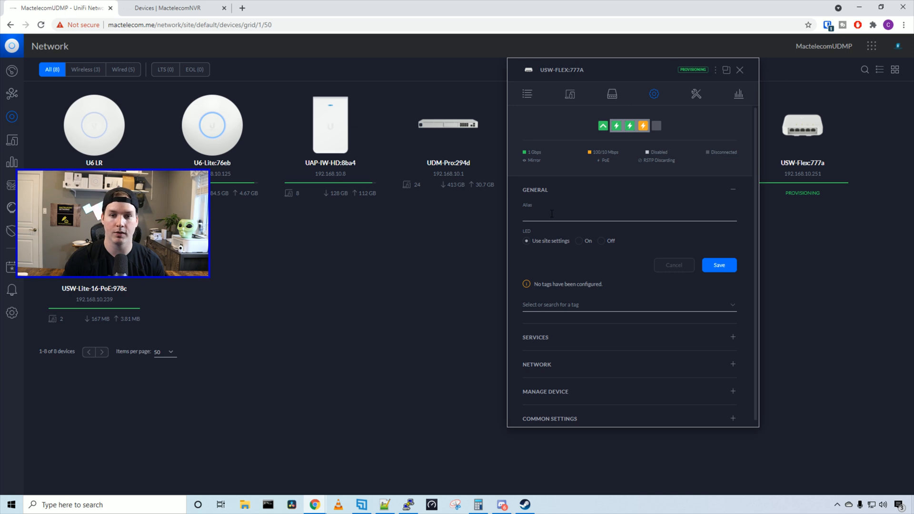
type("Canme")
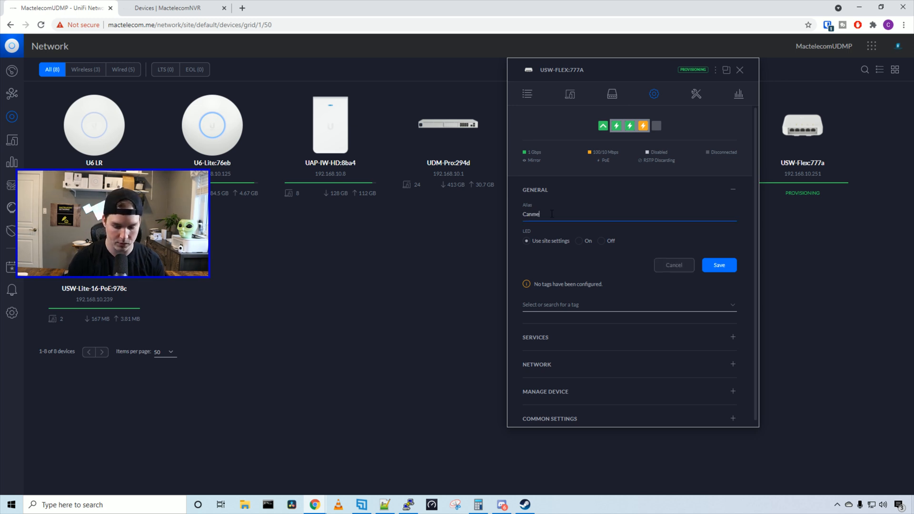
type("Camera Switch")
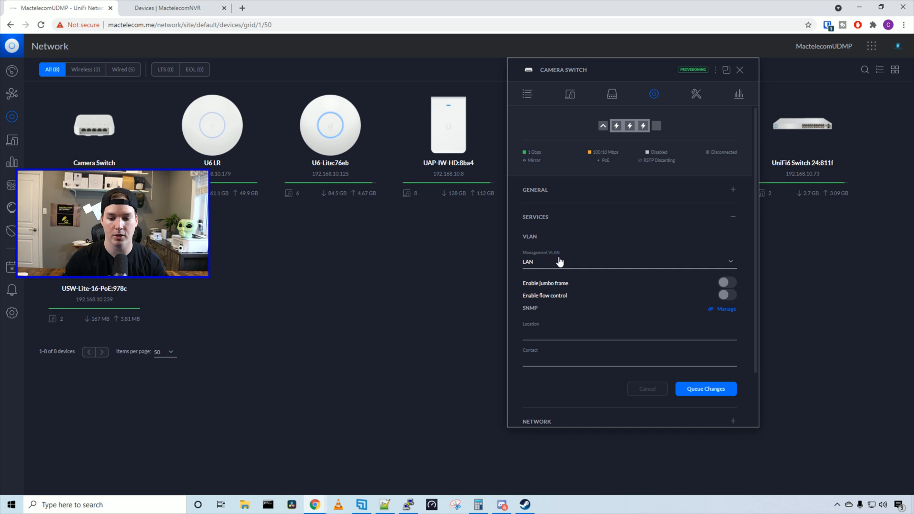
mouse_move(589, 298)
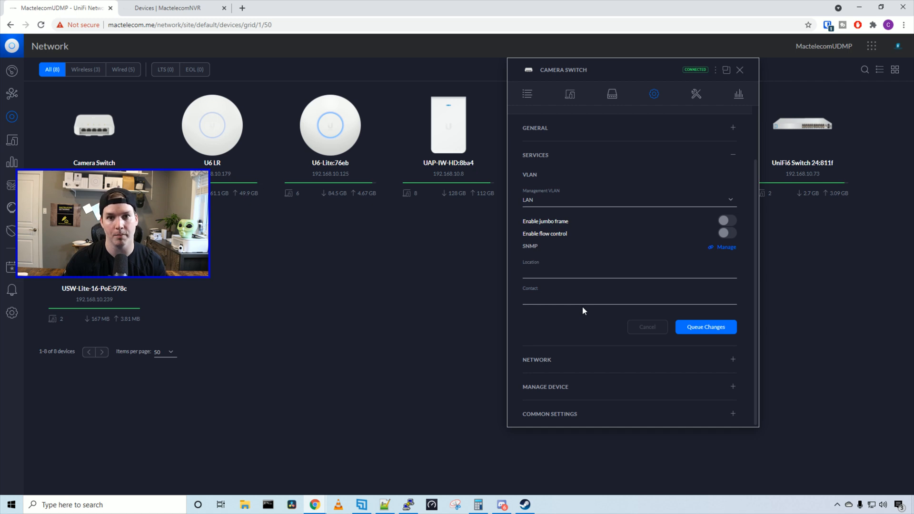
left_click(536, 155)
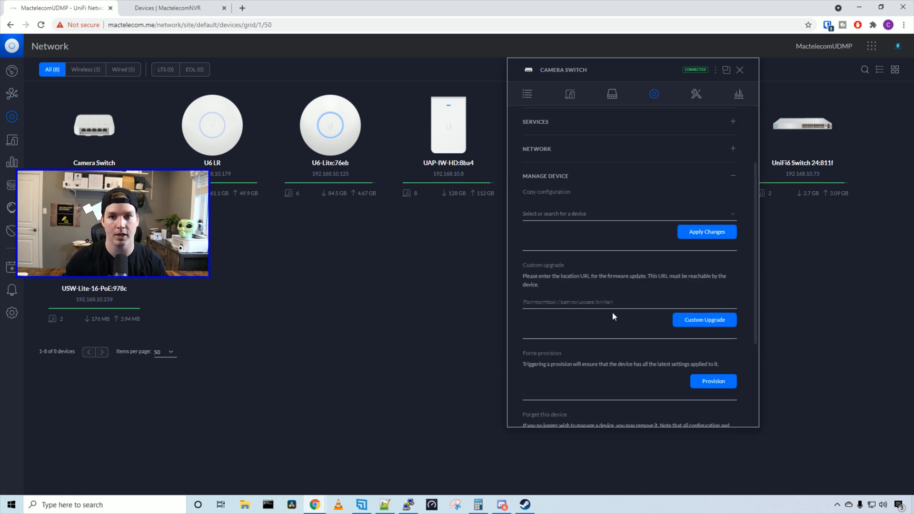
scroll("down", 3)
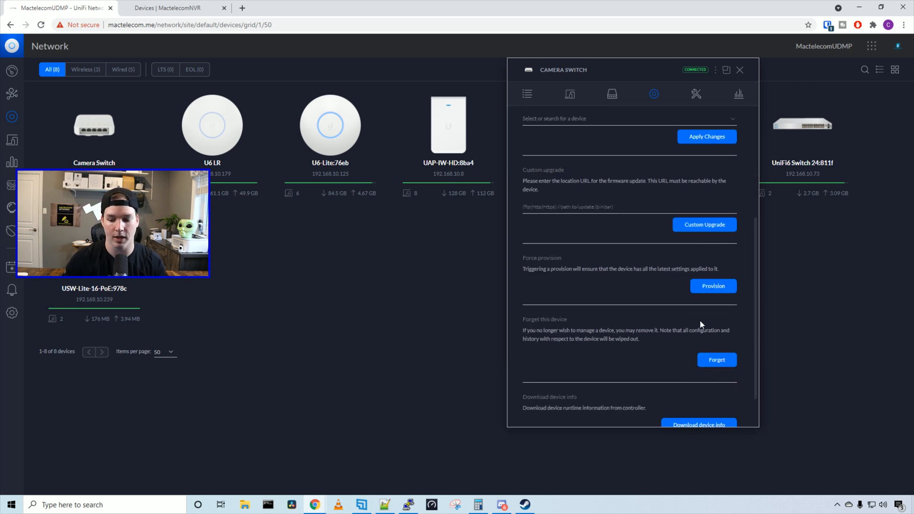
- Check Tools, Statistics and port 2's MactelecomCamera profile, then open Protect's camera list
left_click(696, 94)
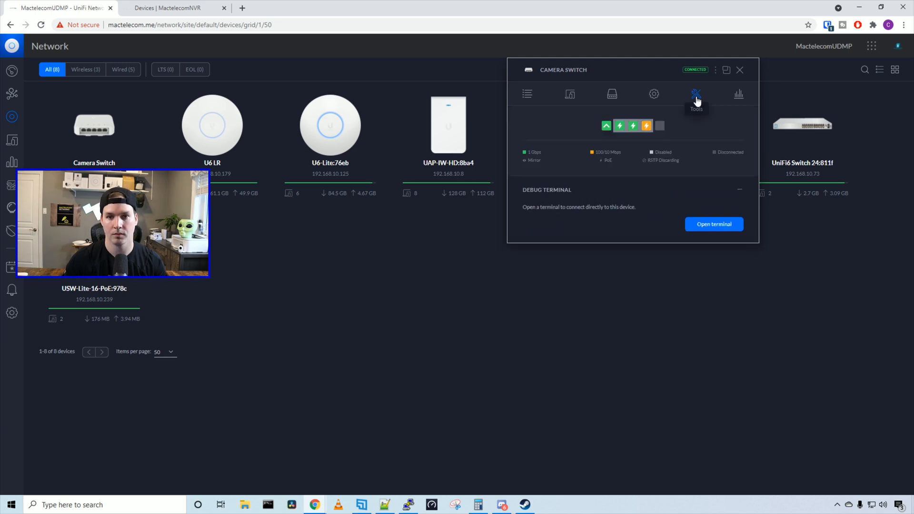
mouse_move(718, 98)
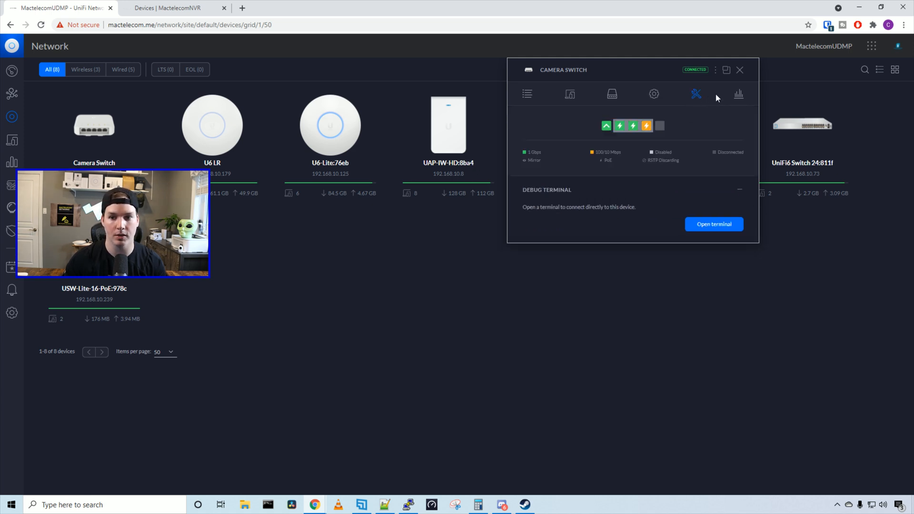
left_click(738, 93)
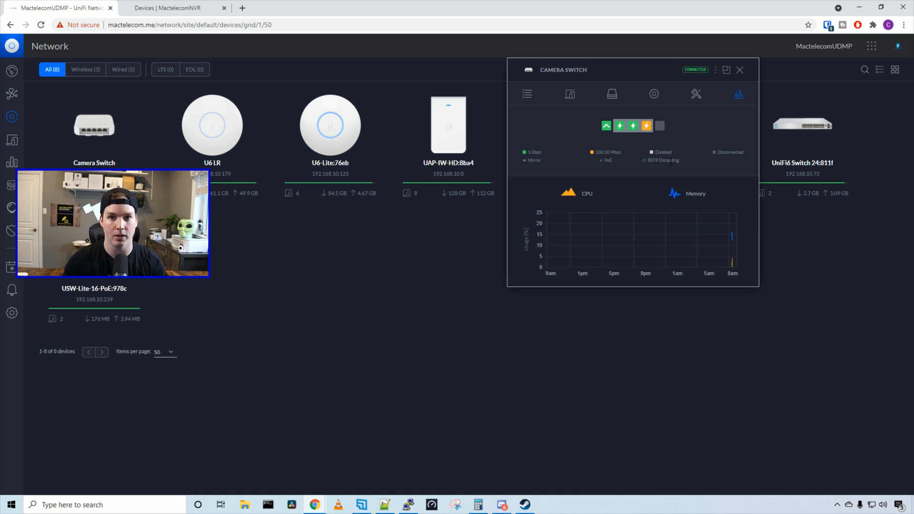
left_click(611, 94)
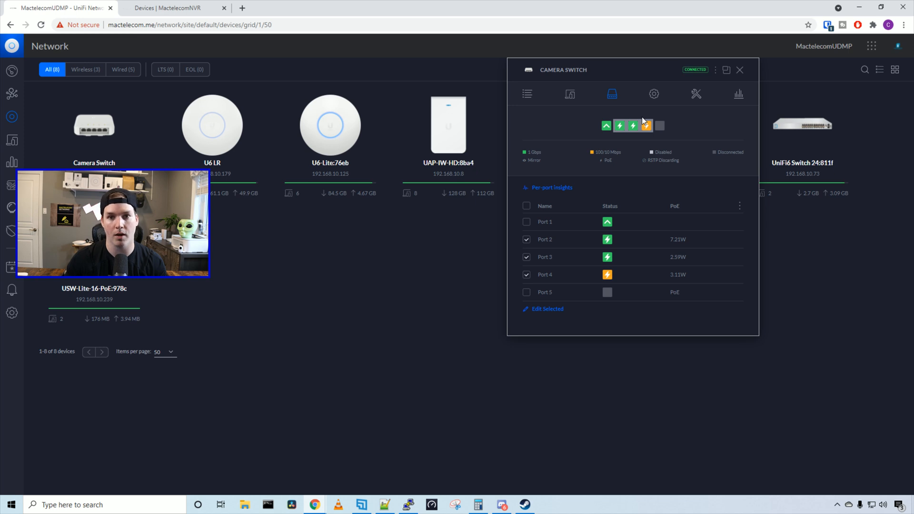
mouse_move(608, 239)
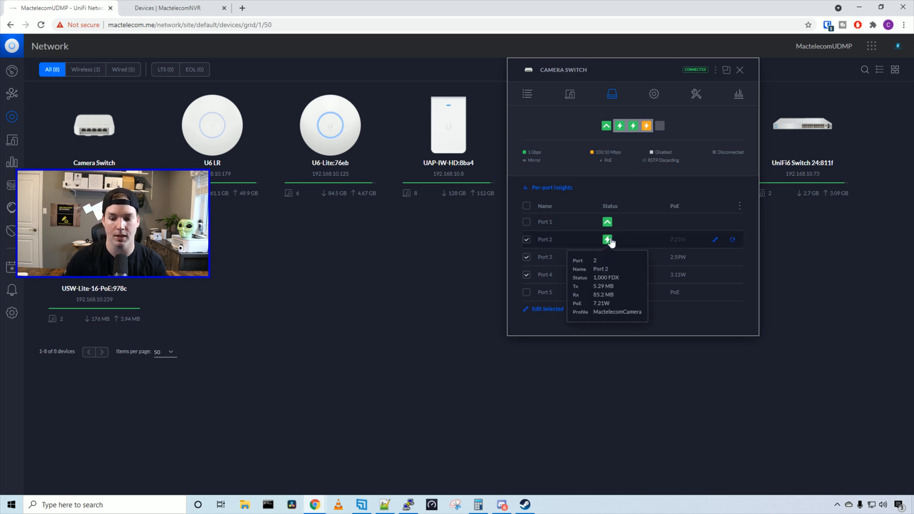
mouse_move(611, 273)
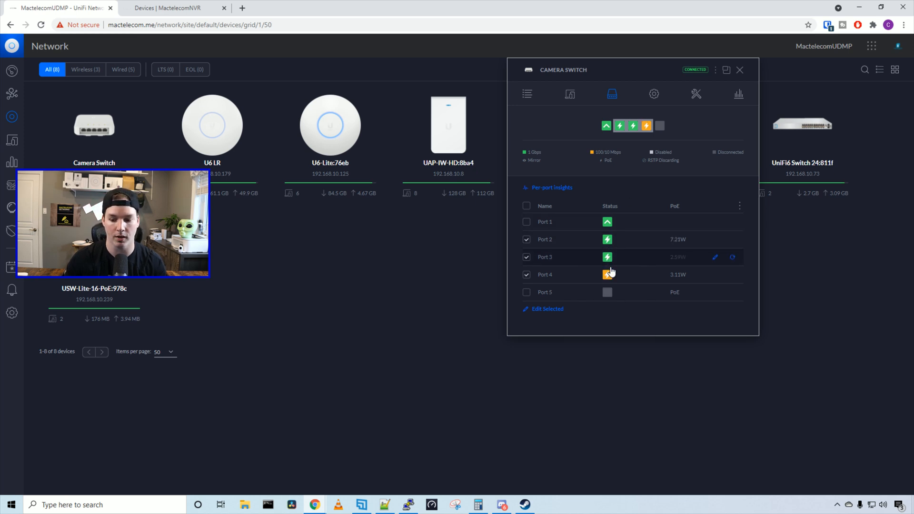
left_click(527, 93)
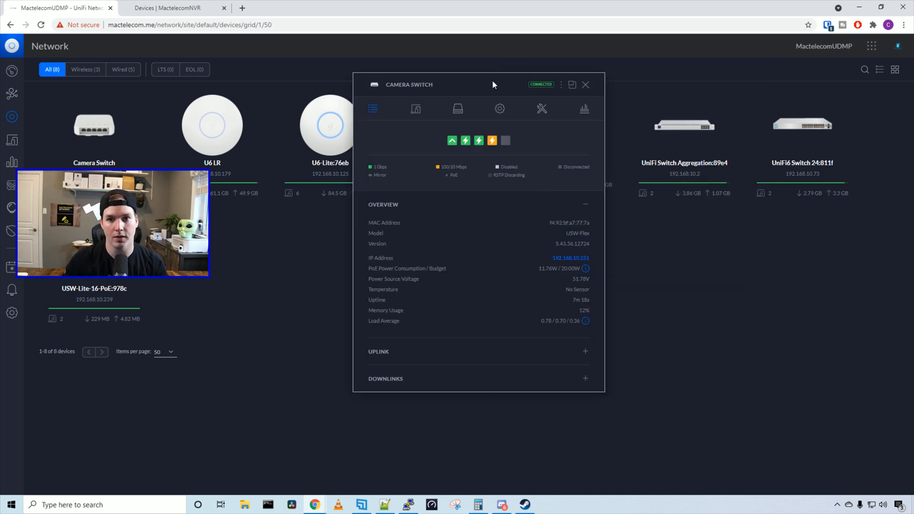
left_click(175, 8)
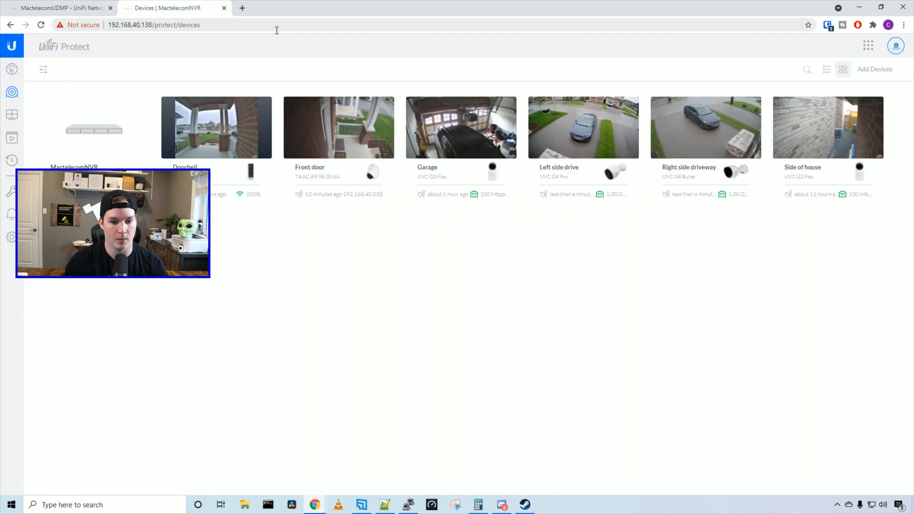